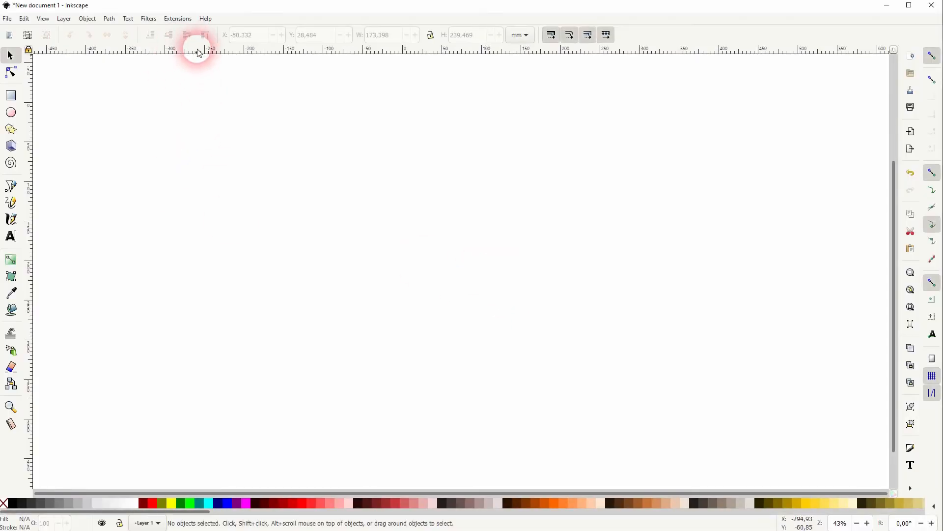
Step: Pull a vertical and a horizontal guide from the rulers so they cross on the canvas
left_click_drag(197, 49, 218, 396)
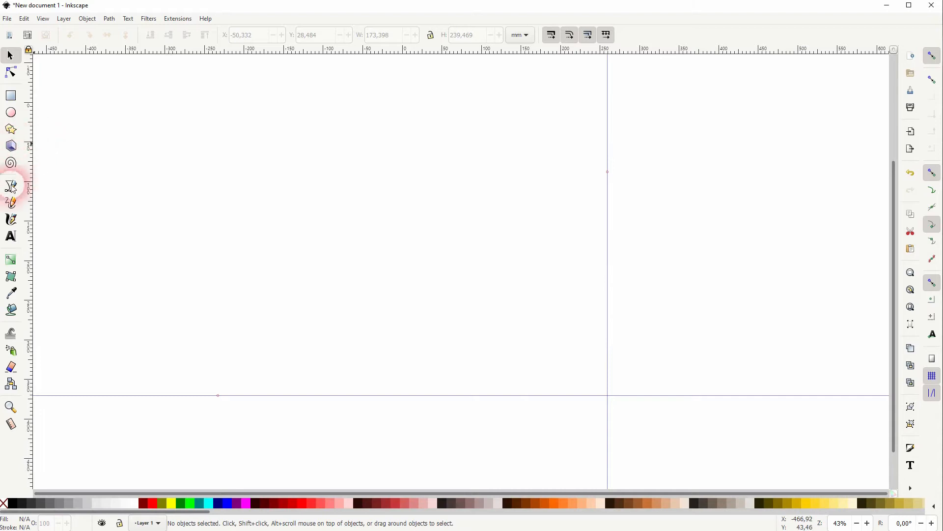
Step: Draw the left half-crown outline as a closed black path with the Bezier tool along the guides
left_click(10, 186)
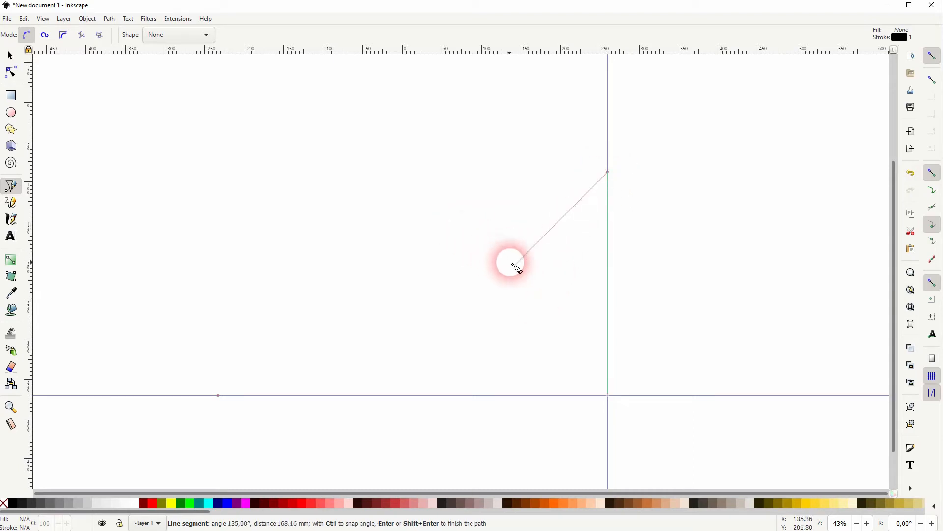
mouse_move(546, 288)
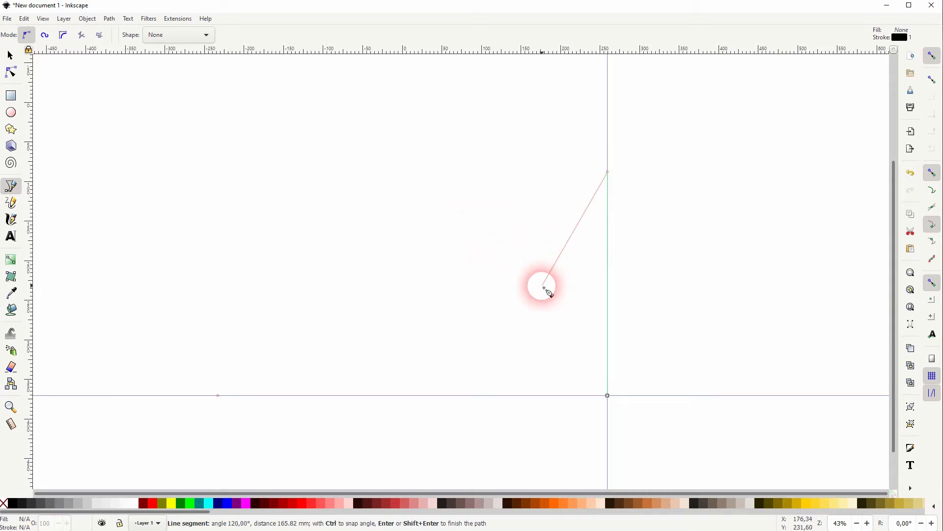
left_click(543, 289)
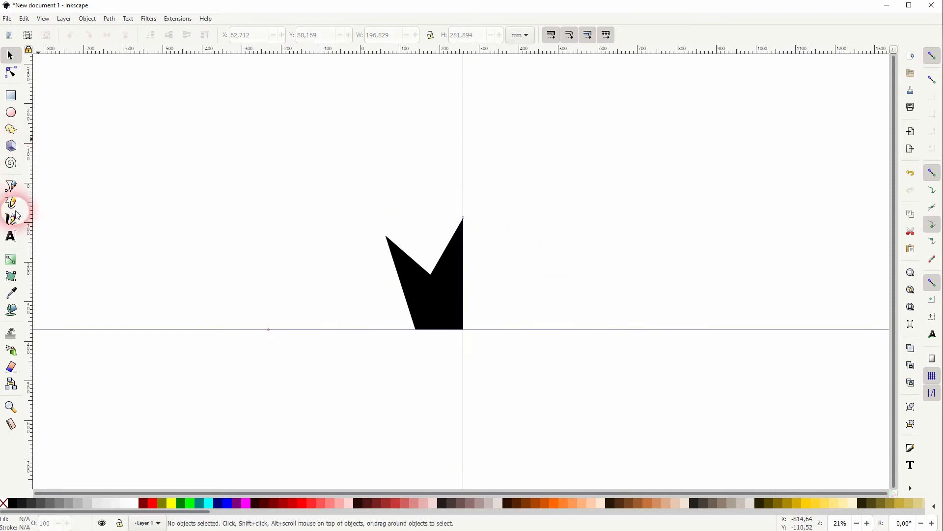
Step: Draw a black circle, cap the left crown tip with it, and place a duplicate above the crown
left_click(11, 112)
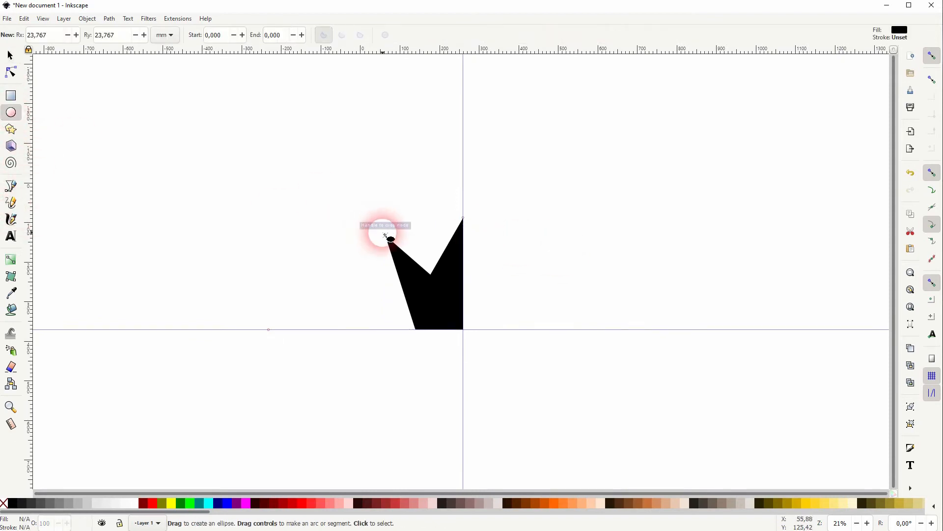
left_click_drag(385, 234, 408, 264)
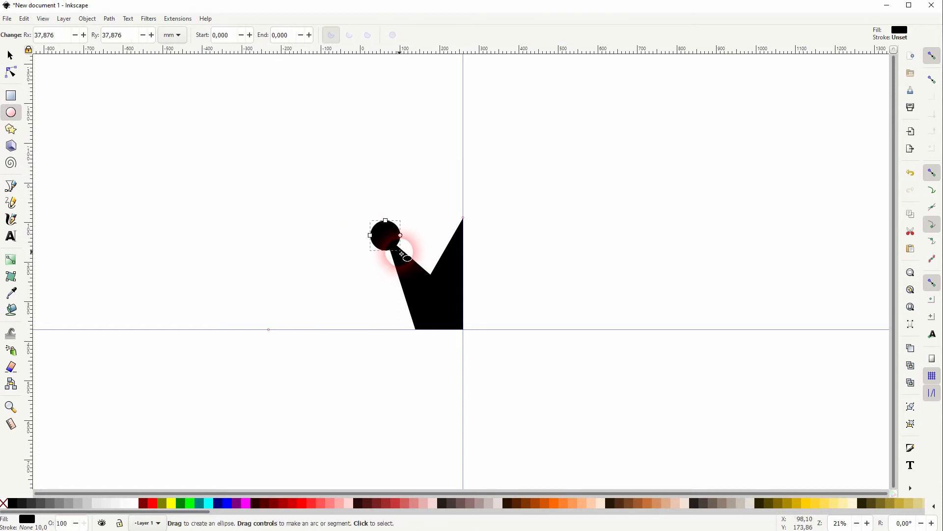
left_click(8, 54)
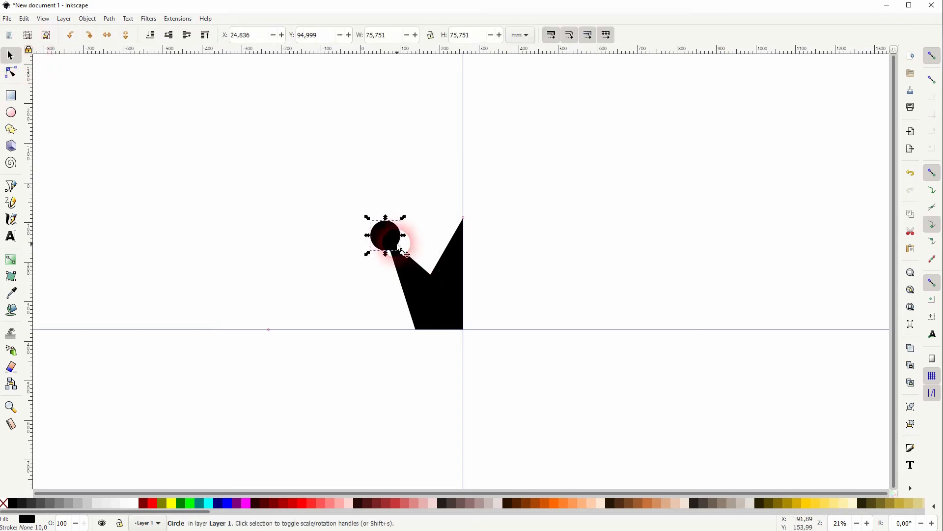
left_click_drag(385, 234, 374, 221)
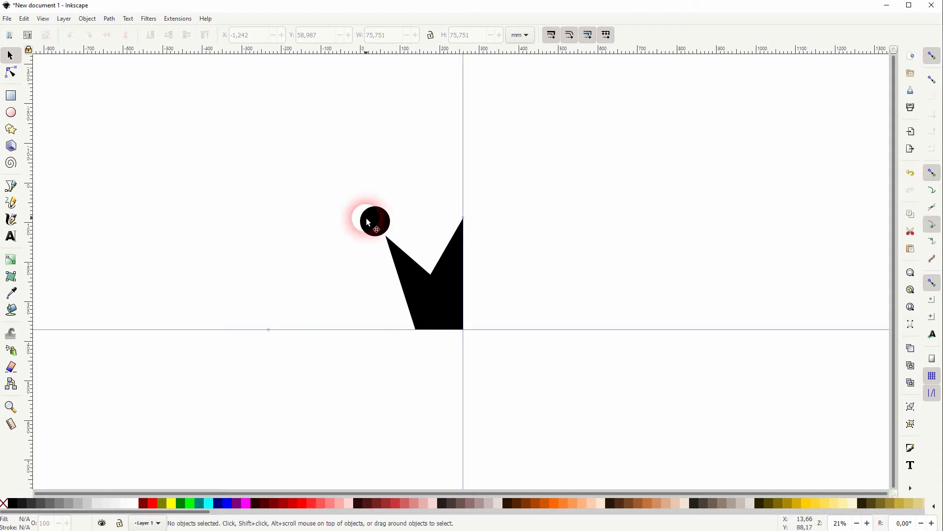
left_click_drag(373, 221, 436, 136)
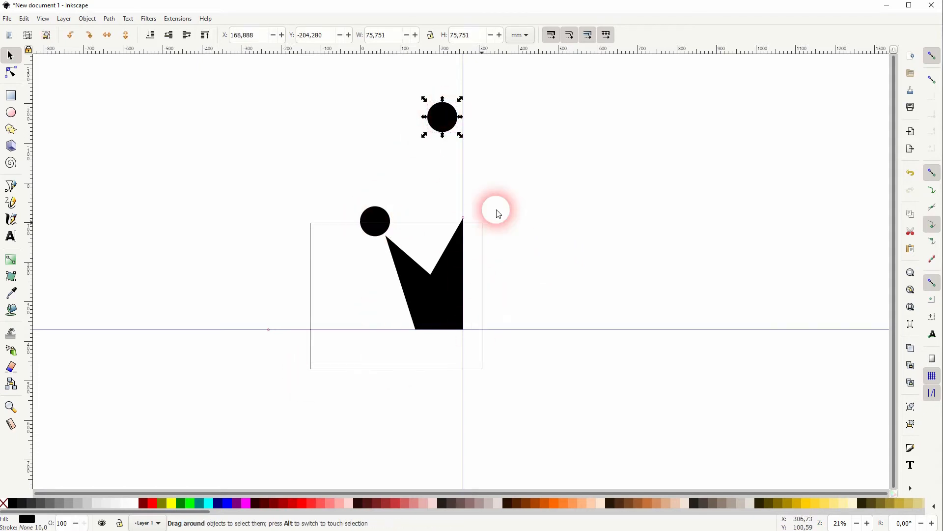
Step: Copy the half crown with its circle, flip it and place the mirrored copy right of the guide
right_click(498, 210)
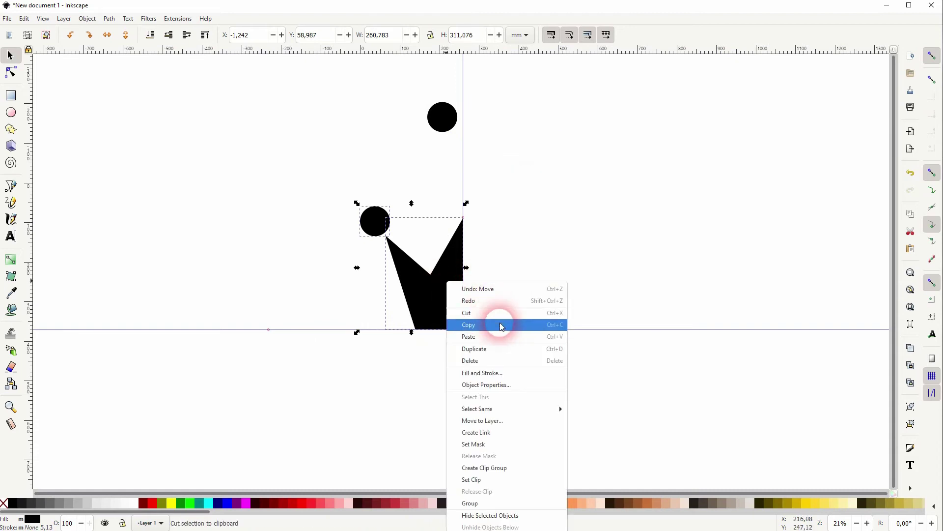
left_click(87, 19)
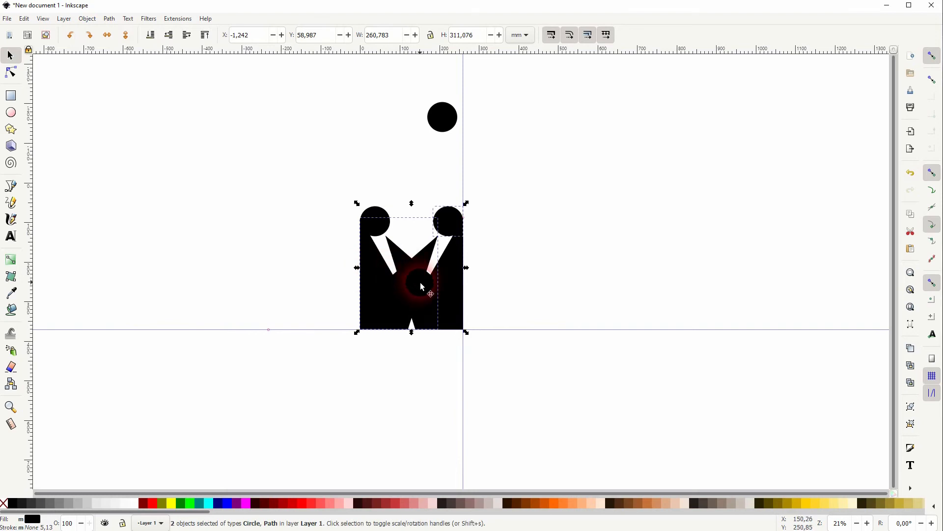
left_click_drag(422, 286, 507, 354)
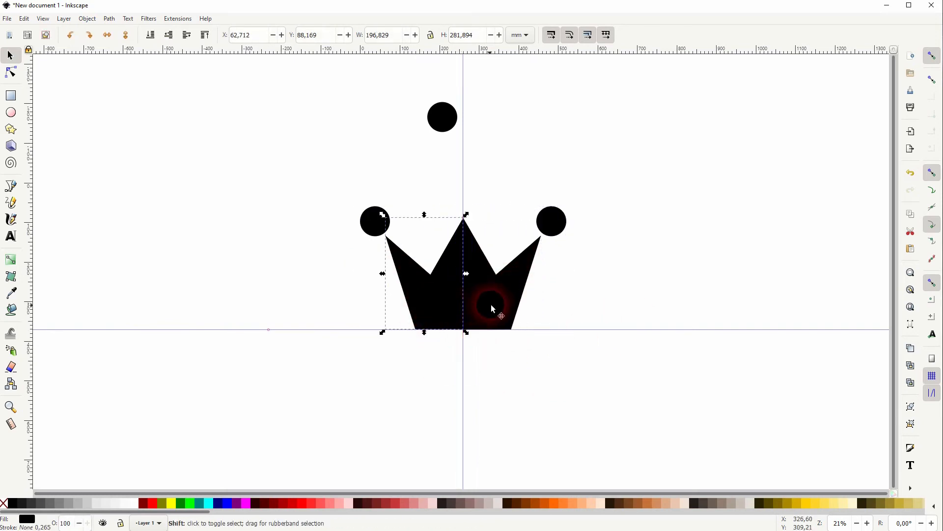
left_click(109, 18)
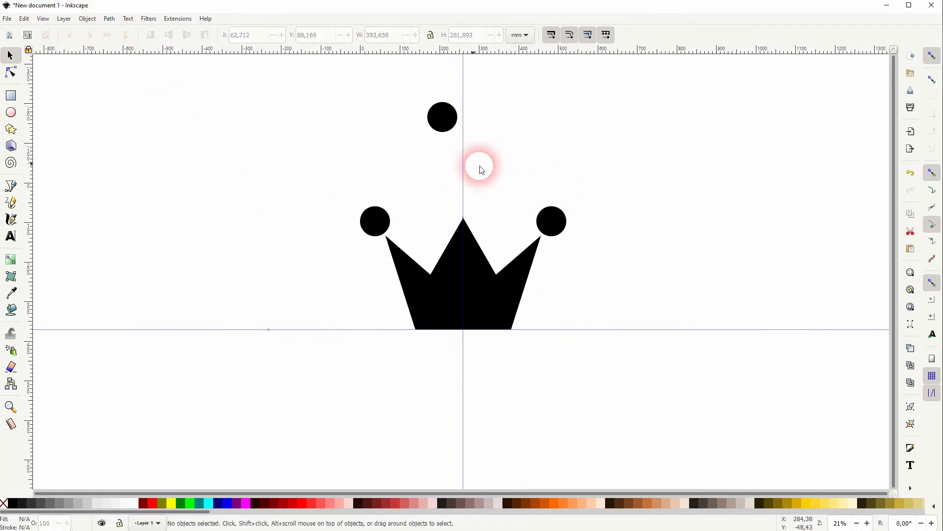
Step: Place the spare circle on the middle tip and centre it horizontally over the crown base
left_click_drag(443, 117, 463, 201)
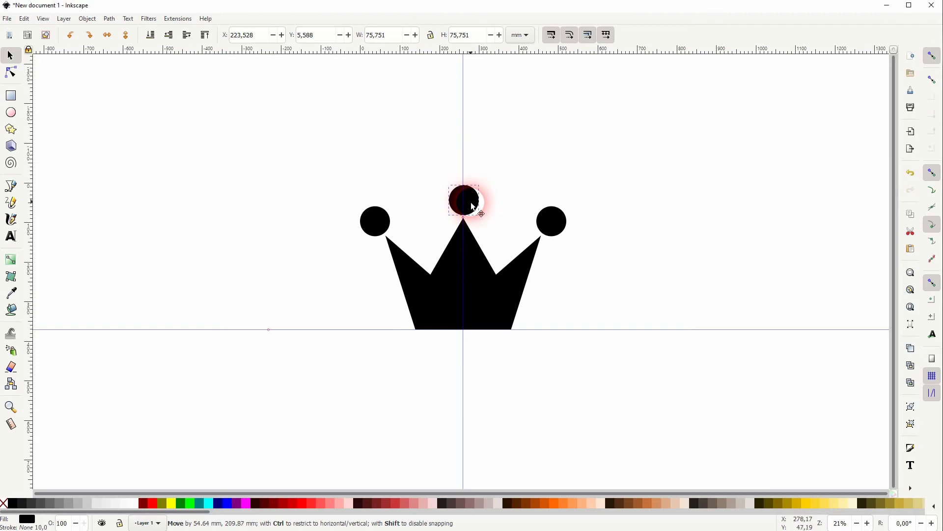
left_click_drag(470, 201, 463, 190)
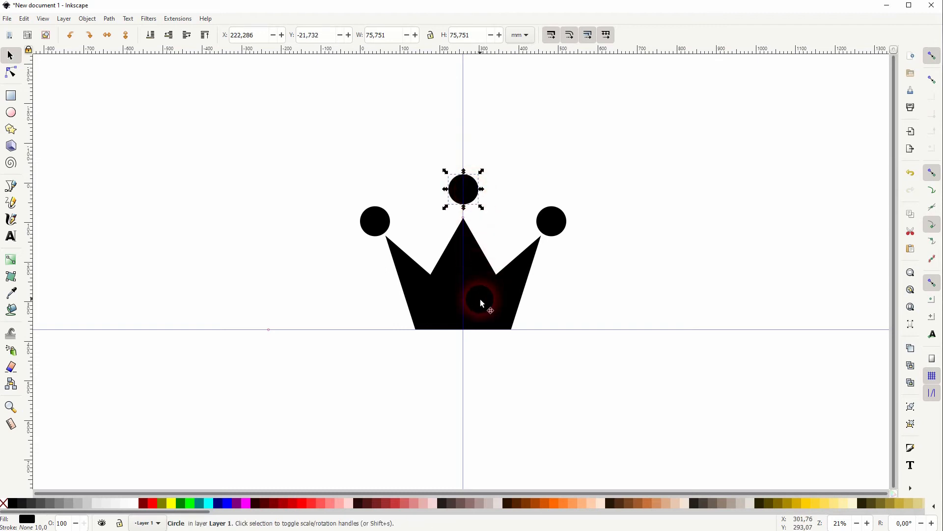
left_click(87, 18)
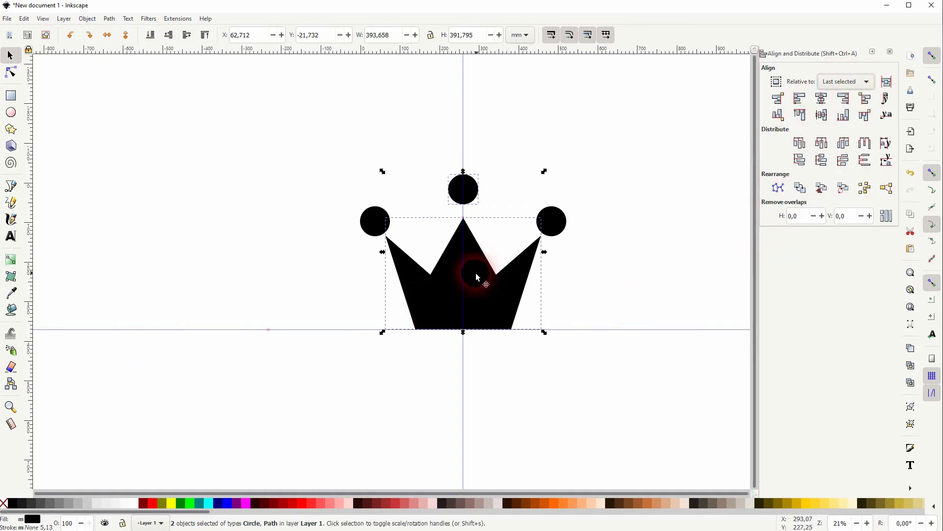
left_click(463, 188)
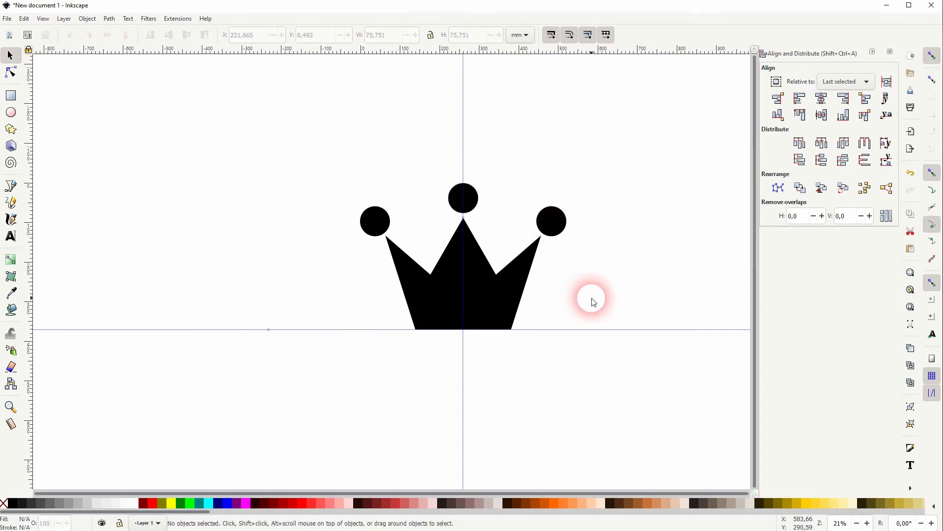
left_click(888, 52)
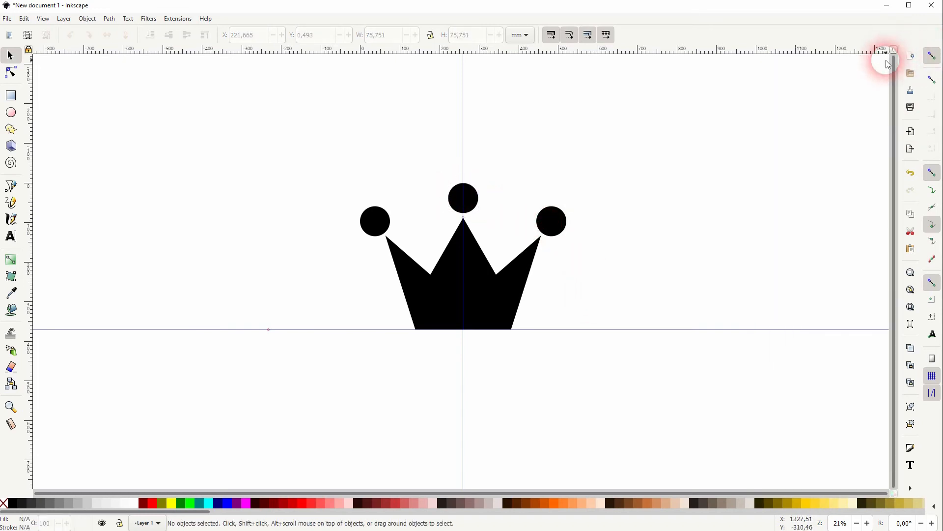
Step: Remove the guides from the document via Document Properties
left_click(6, 19)
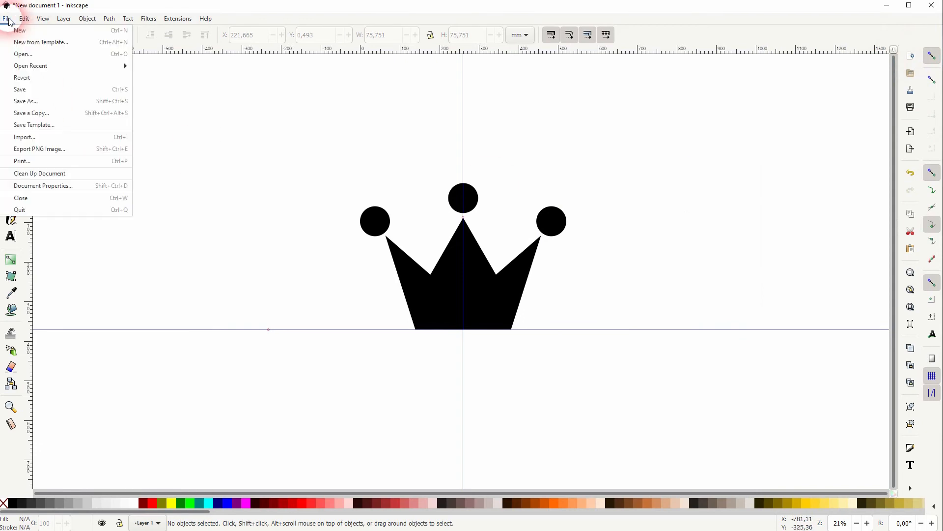
left_click(43, 185)
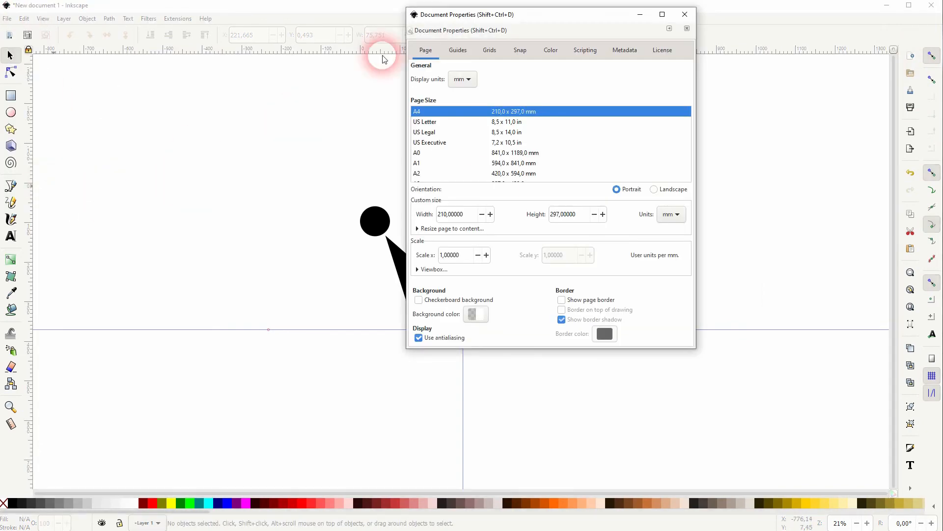
left_click(458, 50)
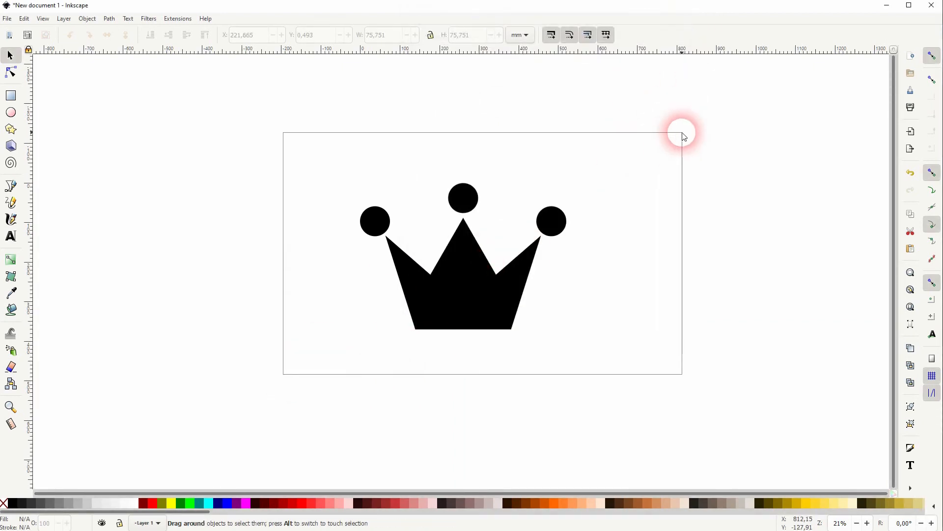
Step: Group the crown base and its three circles with Ctrl+G and deselect
left_click(86, 18)
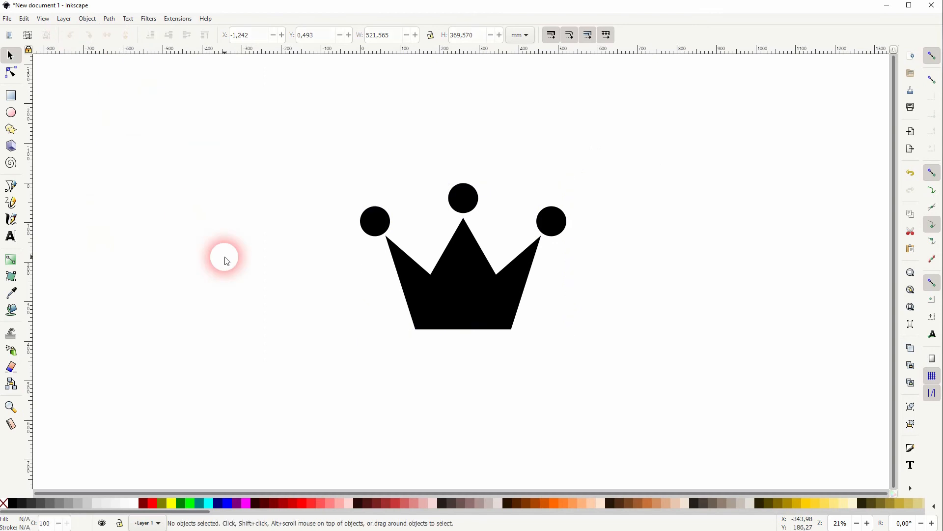
mouse_move(652, 304)
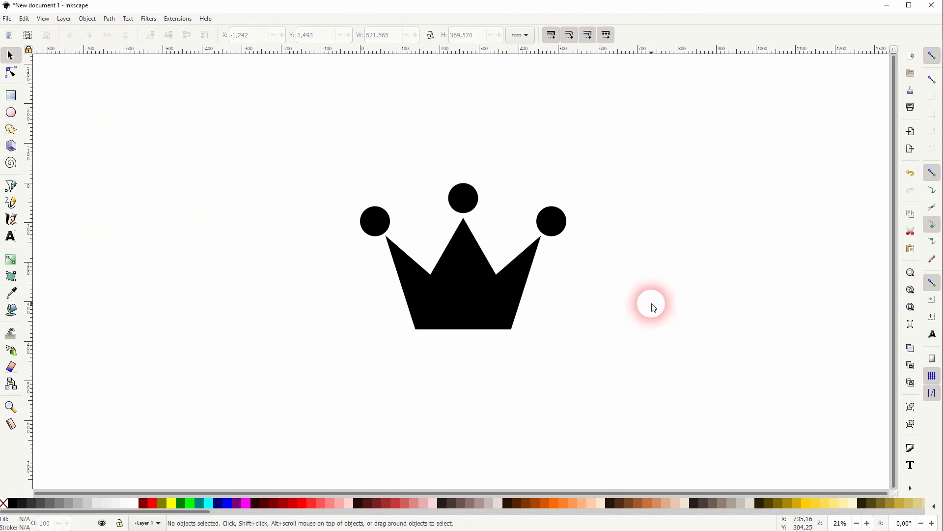
mouse_move(620, 275)
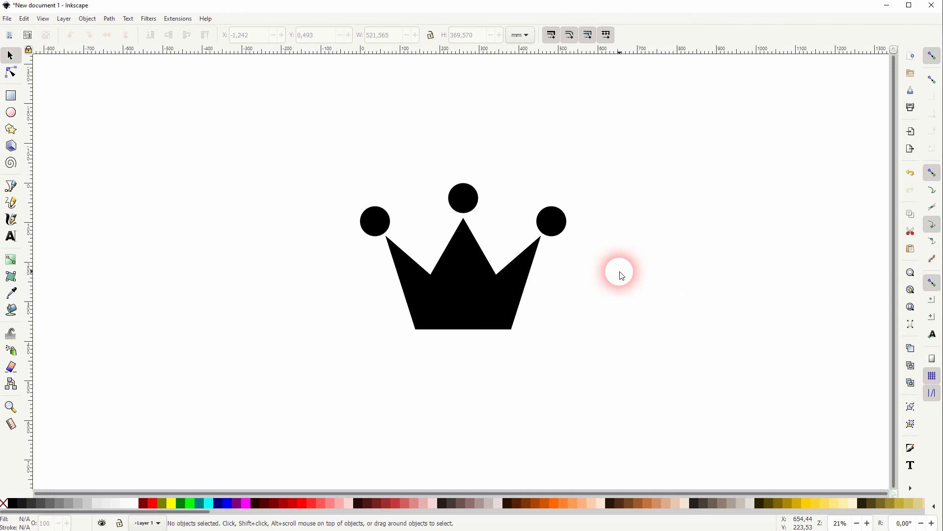